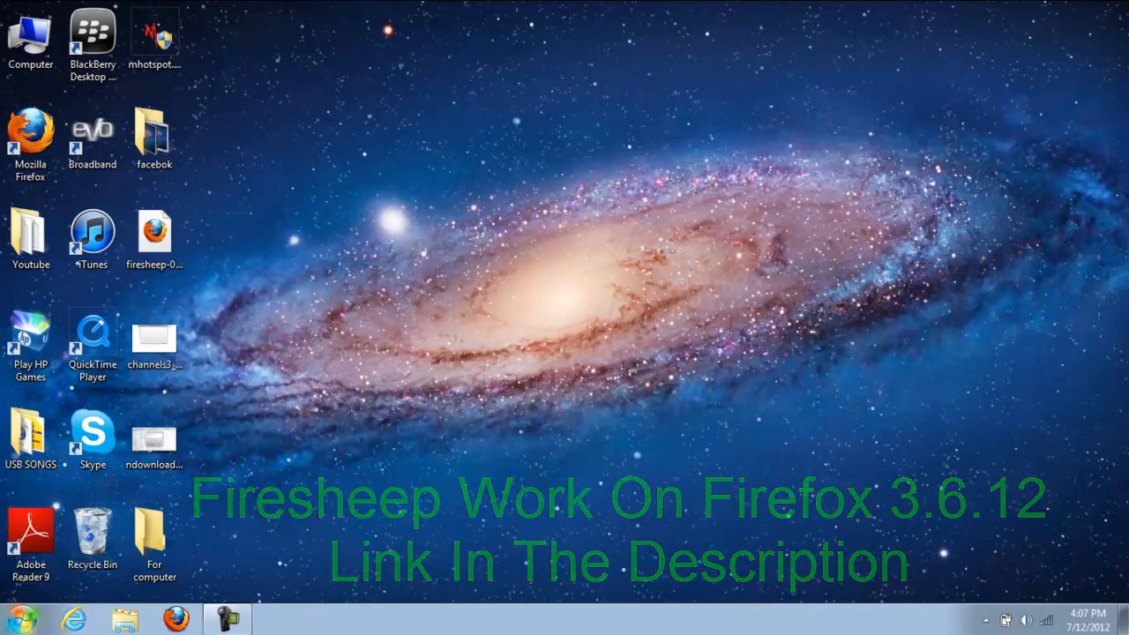
# Search the Start menu for 'winpcap' before launching Firefox 3.6
pyautogui.click(18, 618)
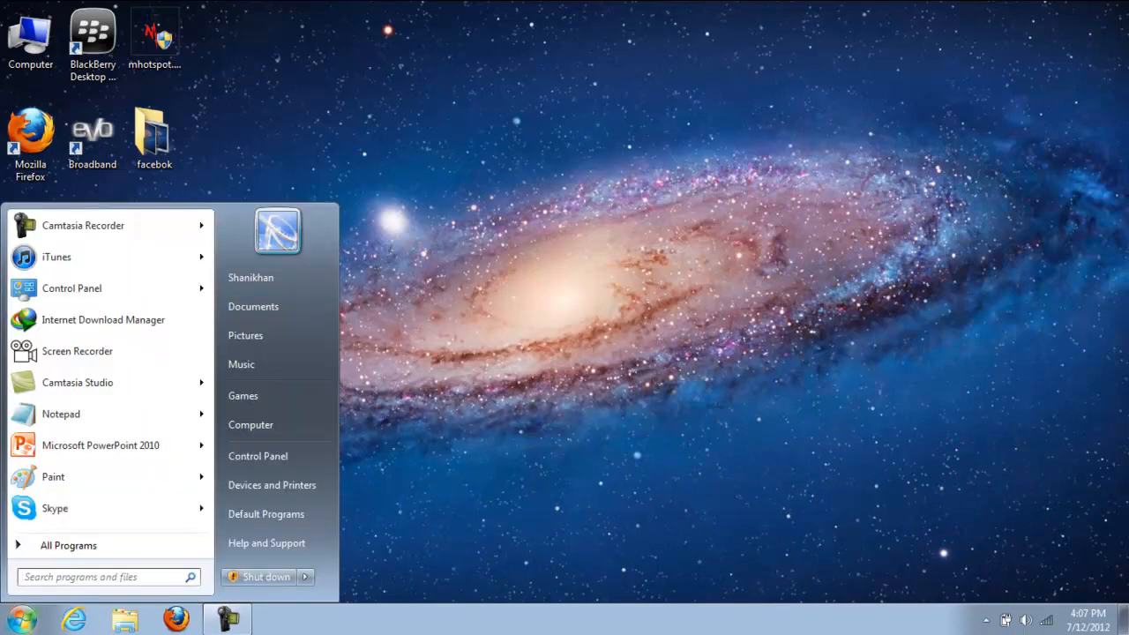
pyautogui.write('winpcap')
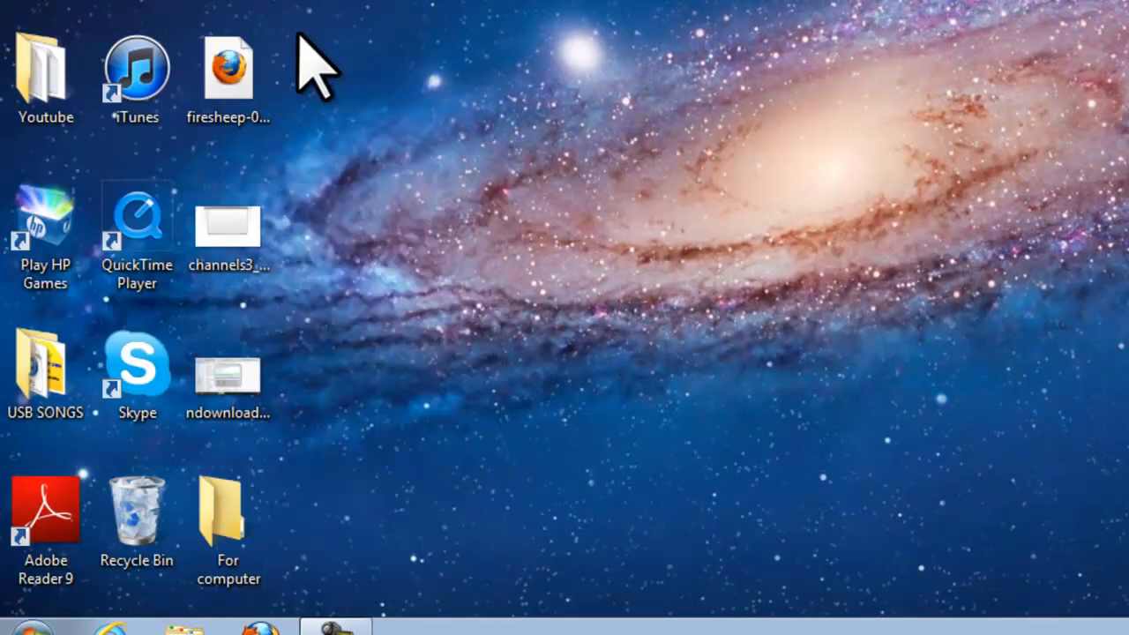
pyautogui.moveTo(366, 120)
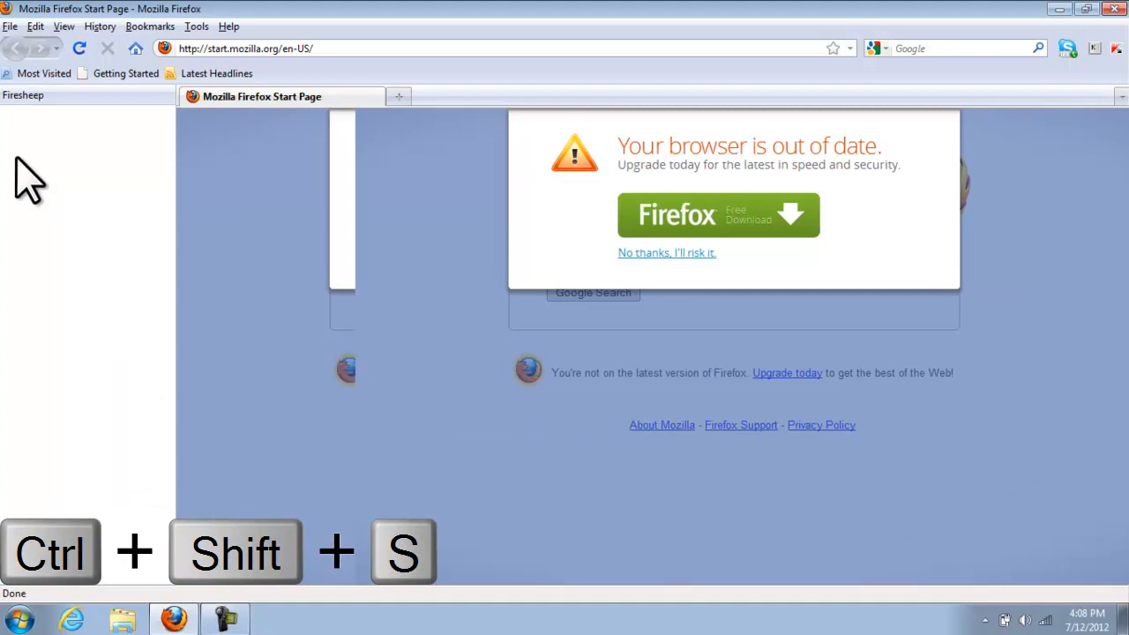
# Show the Firesheep sidebar and start capturing network traffic
pyautogui.click(64, 26)
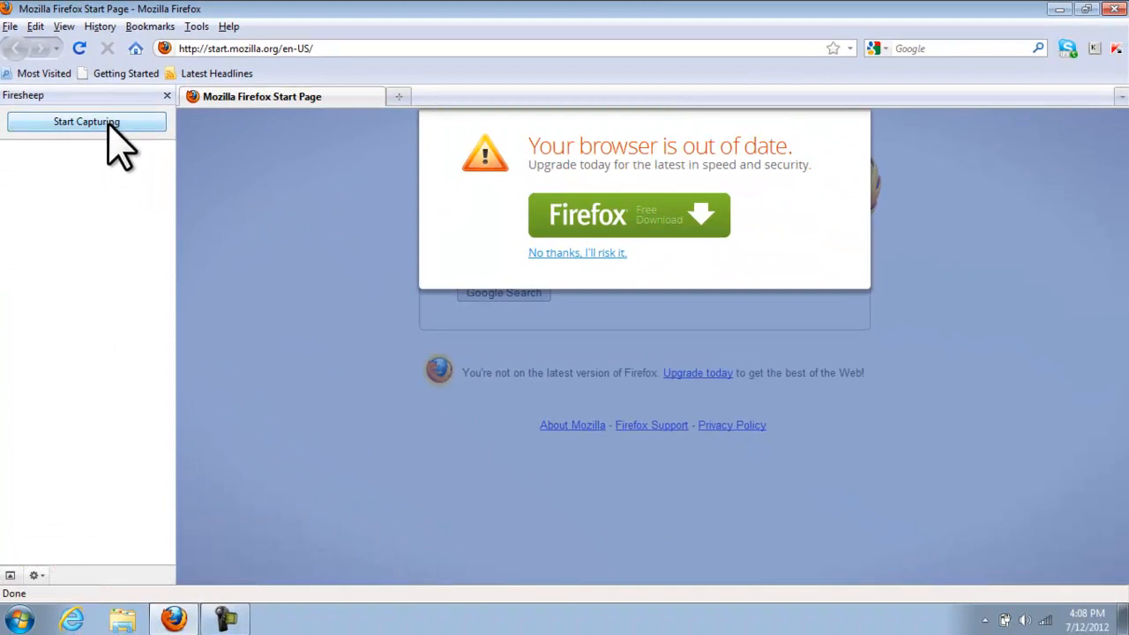
pyautogui.click(86, 121)
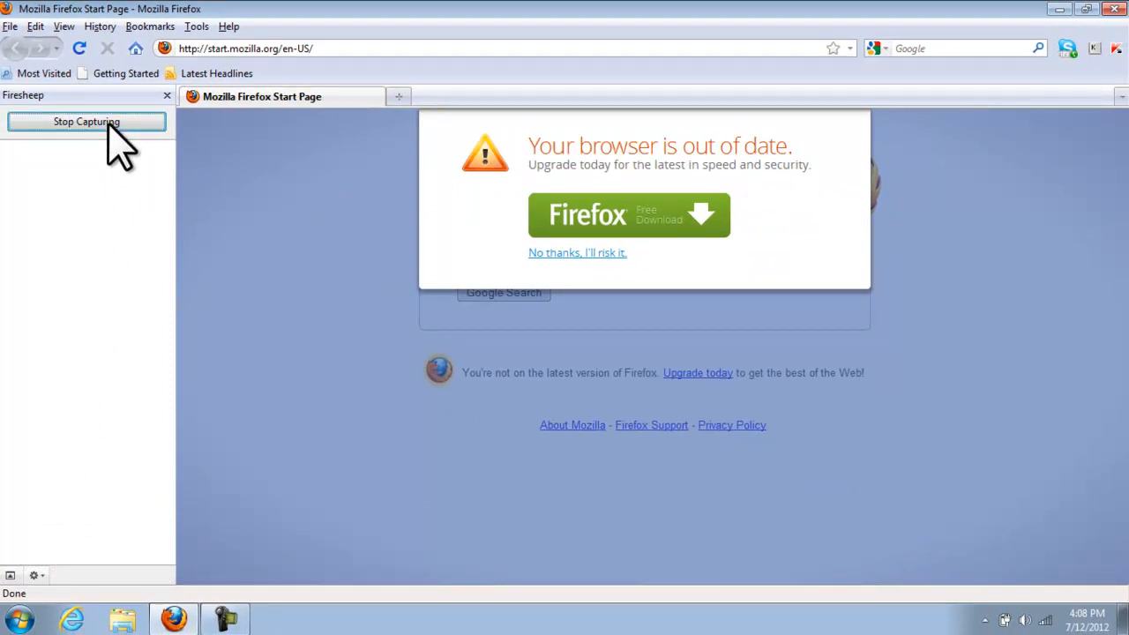